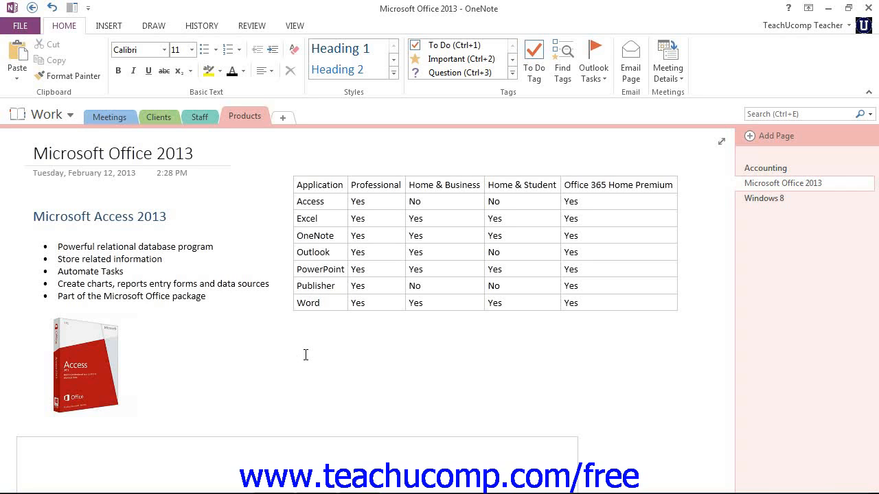
Step: Place the cursor below the product table and bring up the Insert Table size picker
{"action": "left_click", "coordinate": [297, 363]}
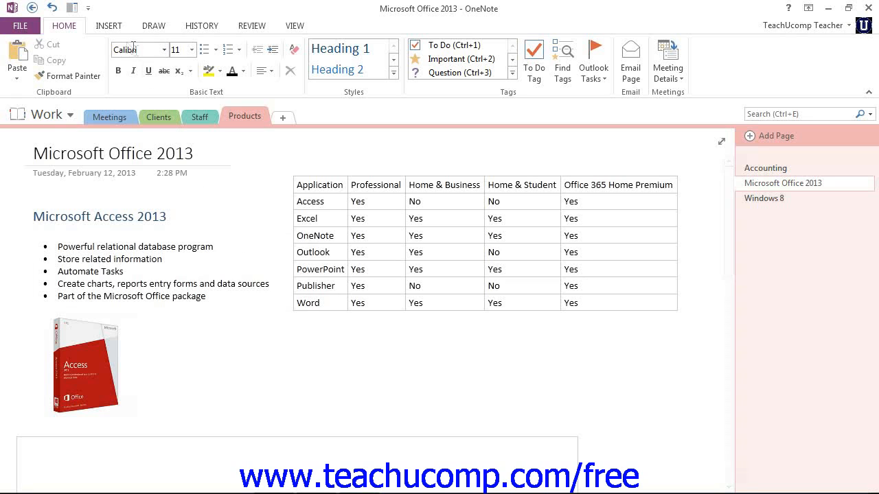
{"action": "left_click", "coordinate": [108, 24]}
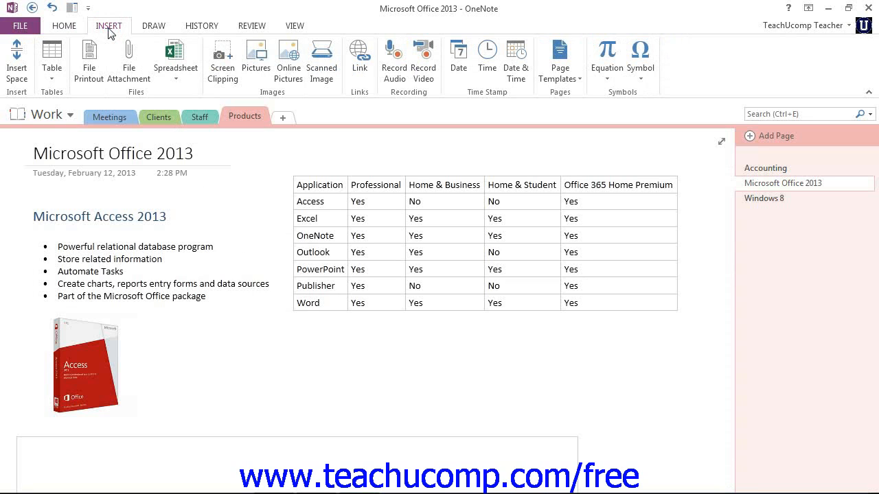
{"action": "left_click", "coordinate": [52, 57]}
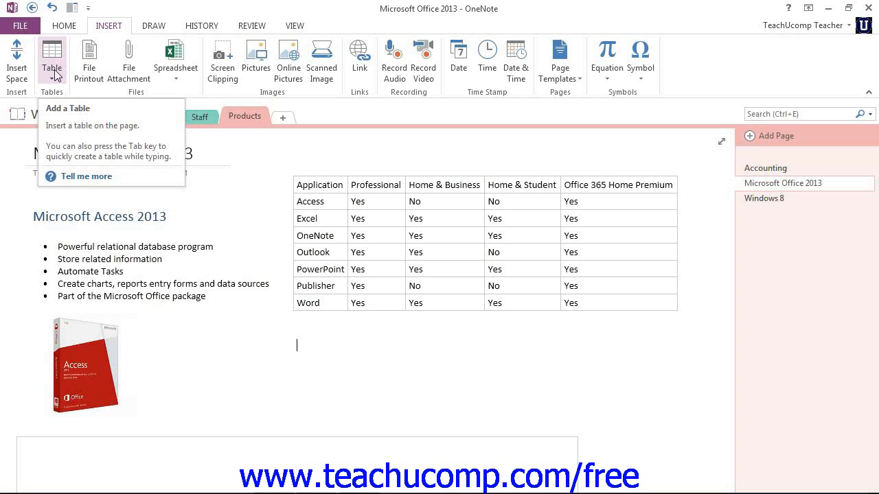
{"action": "left_click", "coordinate": [52, 57]}
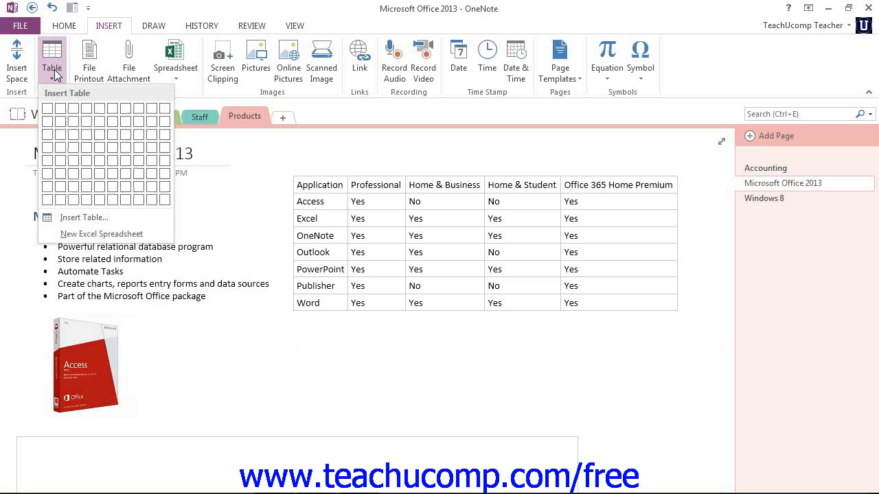
{"action": "mouse_move", "coordinate": [60, 99]}
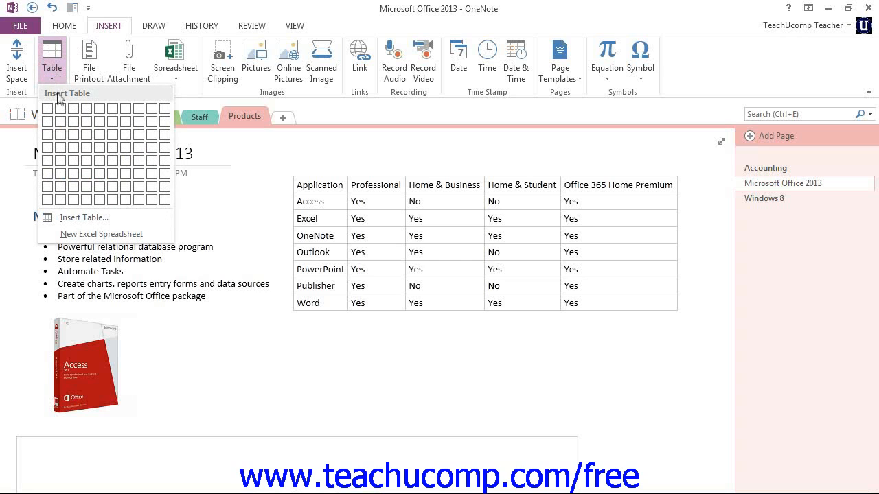
{"action": "mouse_move", "coordinate": [76, 140]}
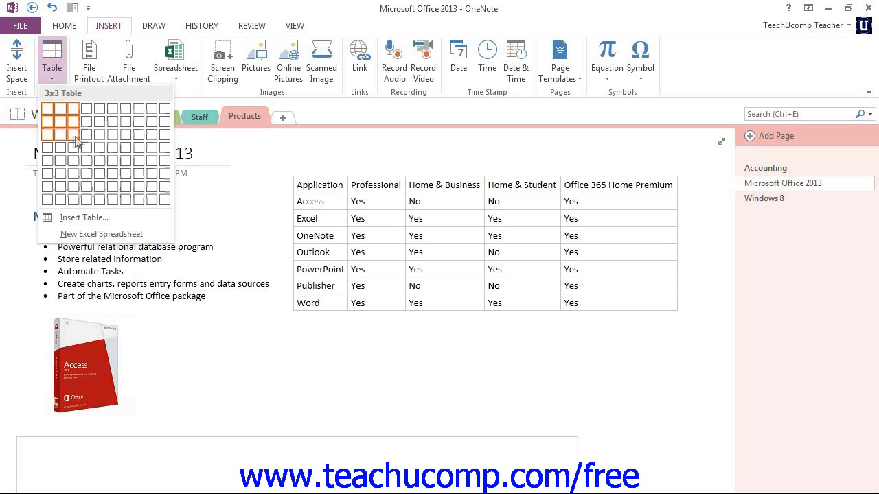
{"action": "mouse_move", "coordinate": [91, 148]}
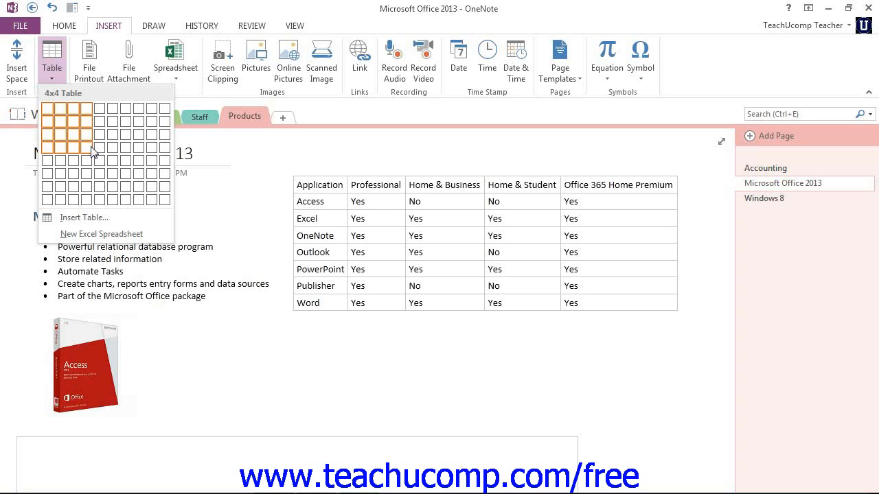
{"action": "mouse_move", "coordinate": [99, 159]}
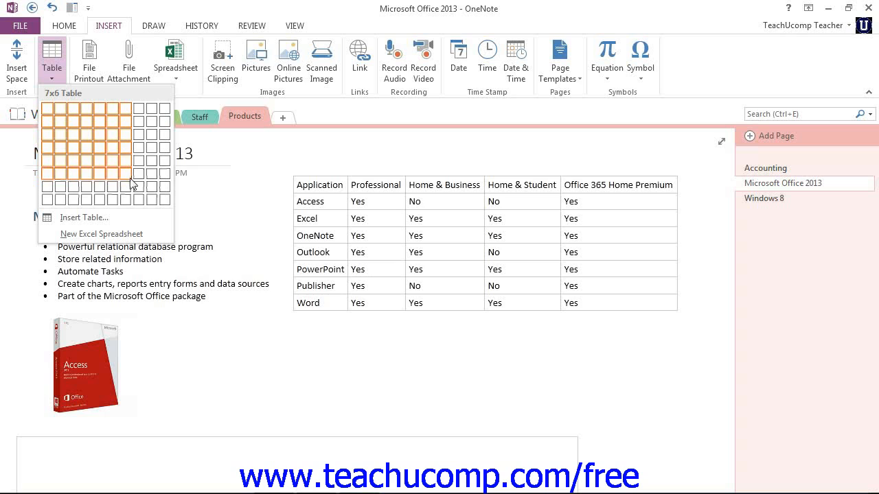
{"action": "mouse_move", "coordinate": [152, 200]}
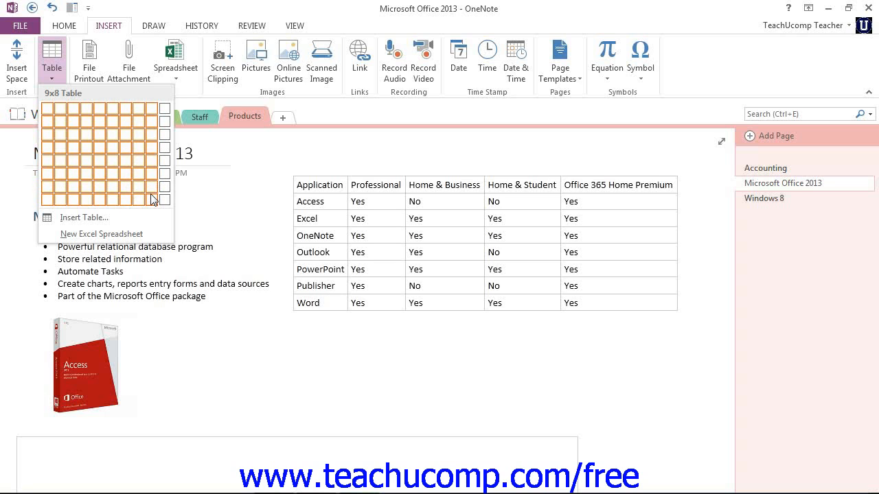
{"action": "mouse_move", "coordinate": [99, 159]}
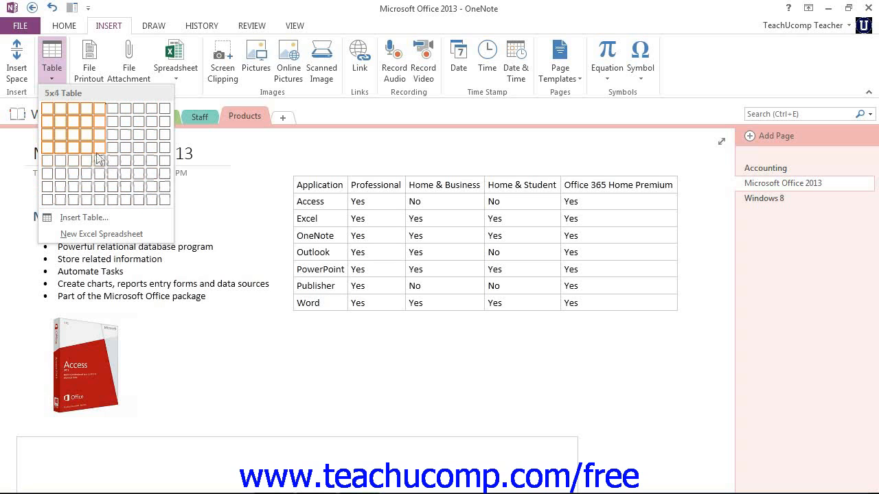
{"action": "mouse_move", "coordinate": [110, 159]}
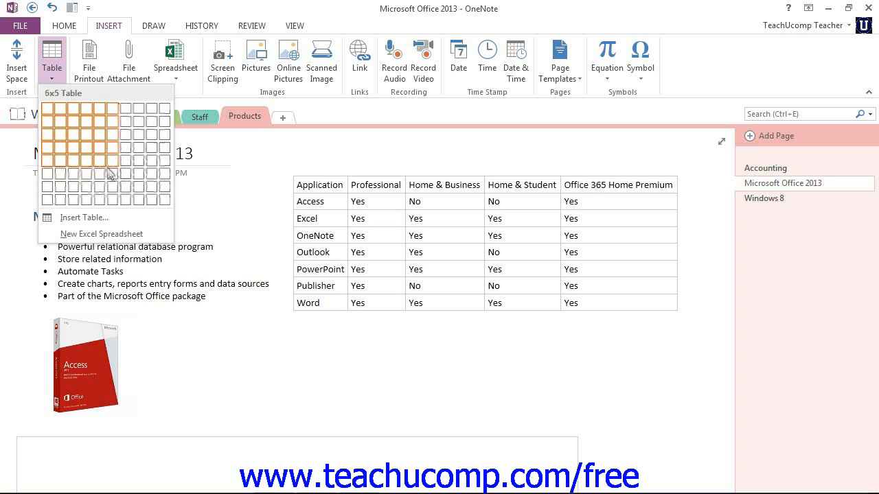
{"action": "mouse_move", "coordinate": [103, 168]}
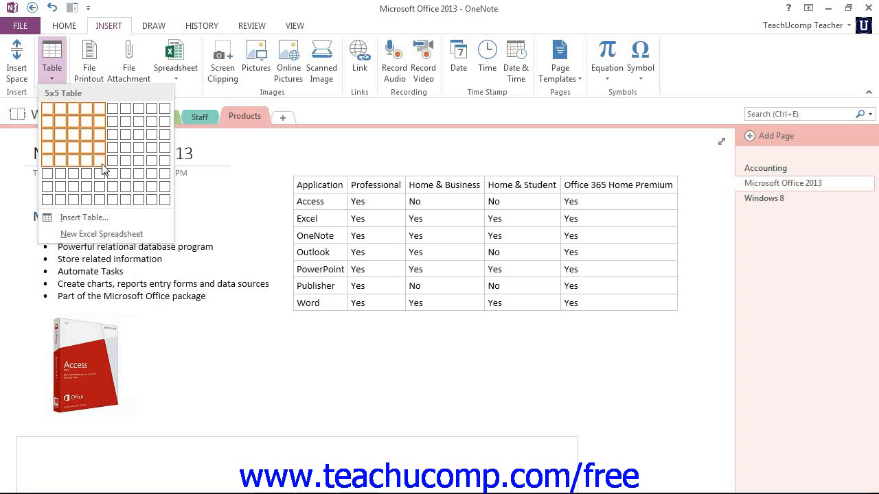
{"action": "mouse_move", "coordinate": [99, 200]}
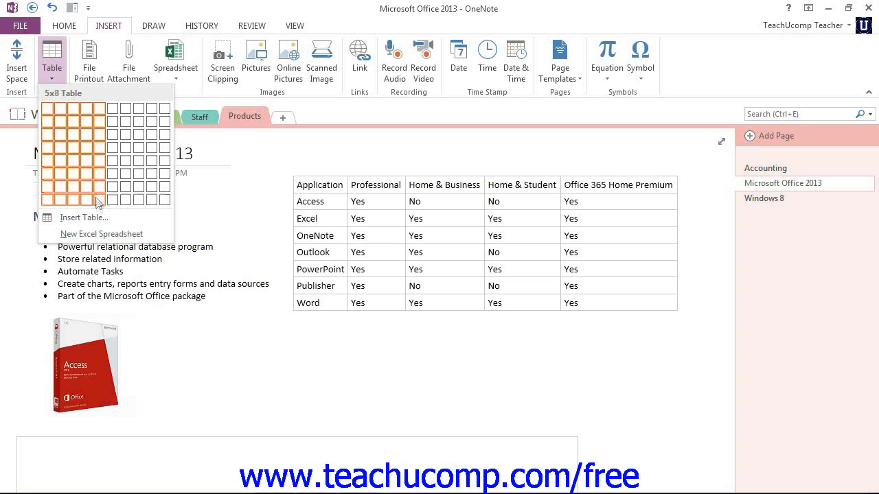
{"action": "mouse_move", "coordinate": [85, 217]}
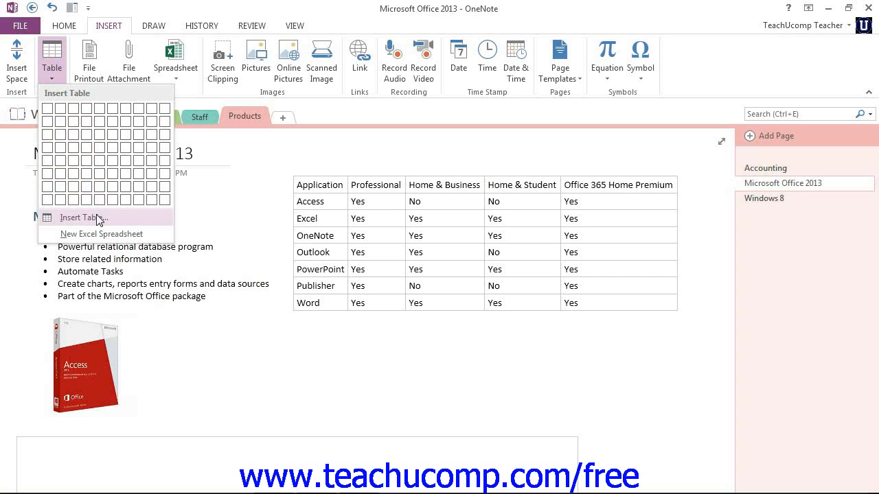
Step: Insert an empty table with 5 columns and 8 rows via the Insert Table dialog
{"action": "left_click", "coordinate": [84, 217]}
{"action": "type", "text": "5"}
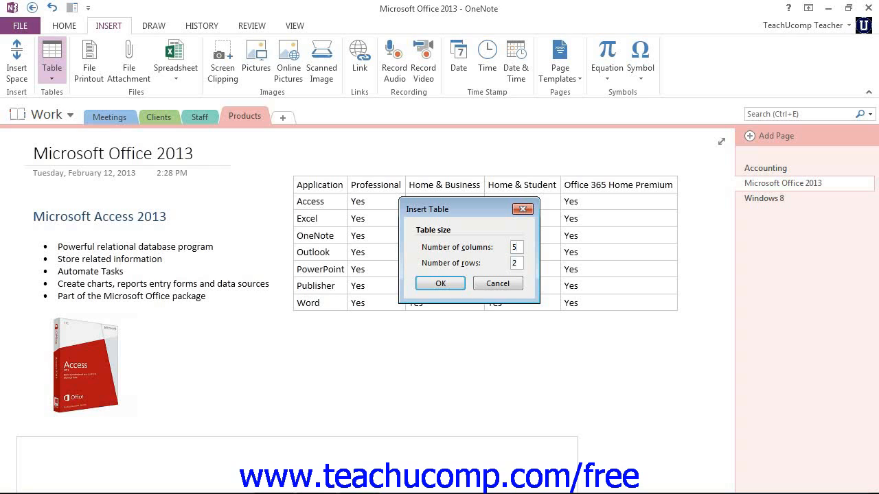
{"action": "type", "text": "8"}
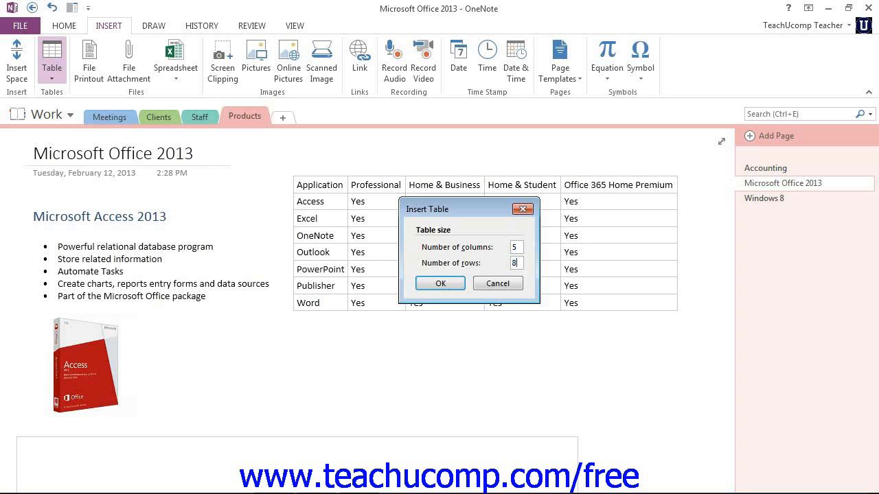
{"action": "left_click", "coordinate": [439, 282]}
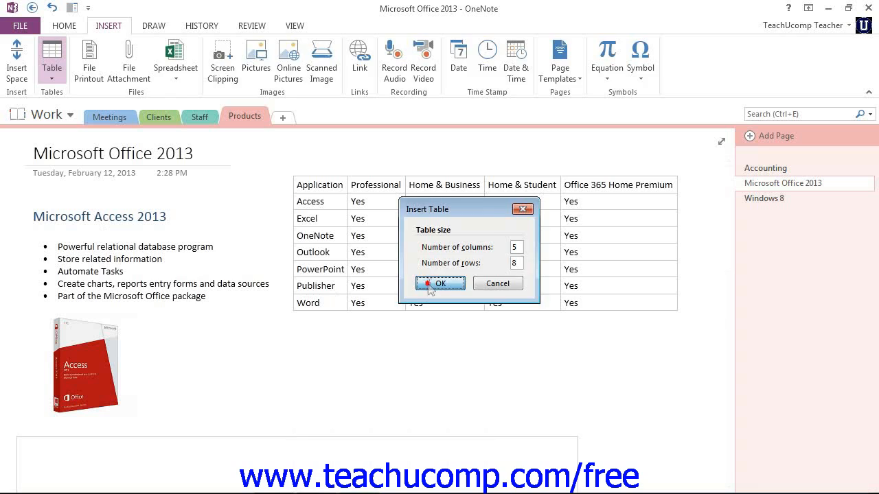
{"action": "left_click", "coordinate": [439, 283]}
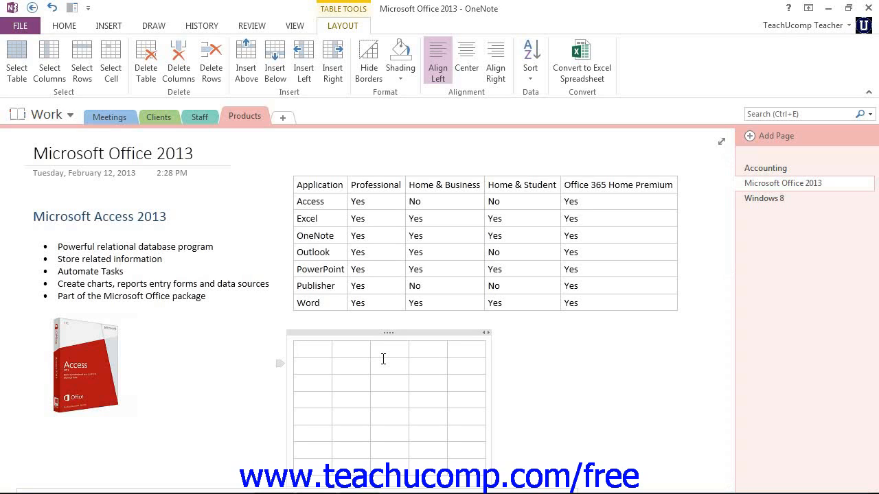
Step: Enter 'Application' in the first cell of the new table
{"action": "left_click", "coordinate": [309, 349]}
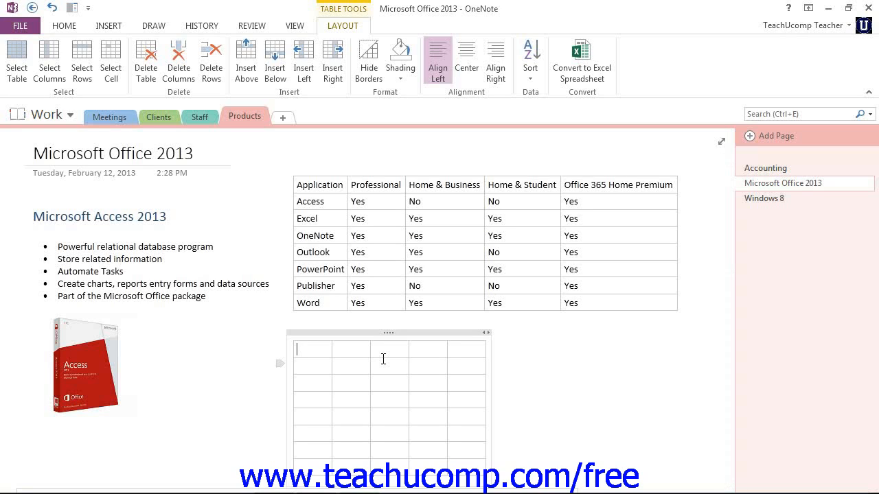
{"action": "type", "text": "A"}
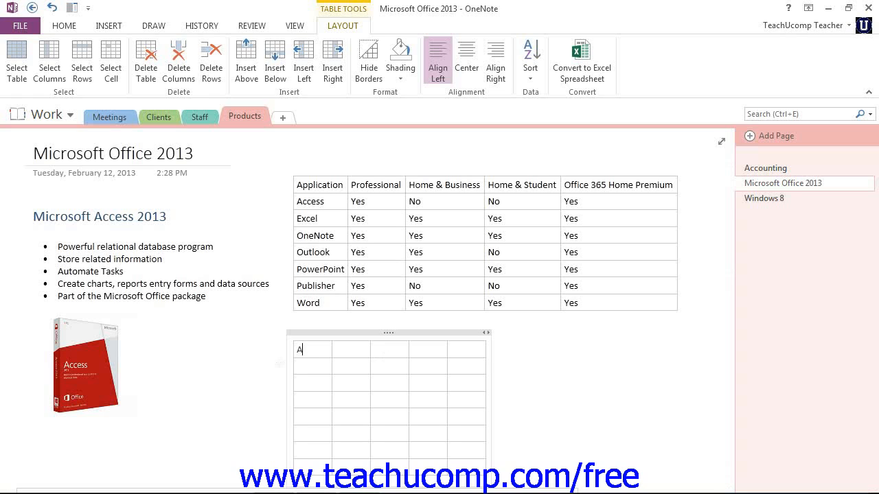
{"action": "type", "text": "pplicat"}
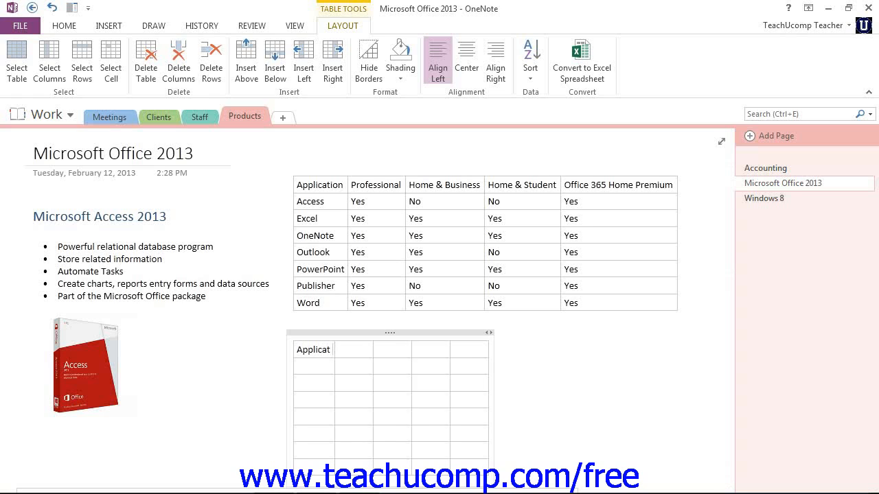
{"action": "type", "text": "ion"}
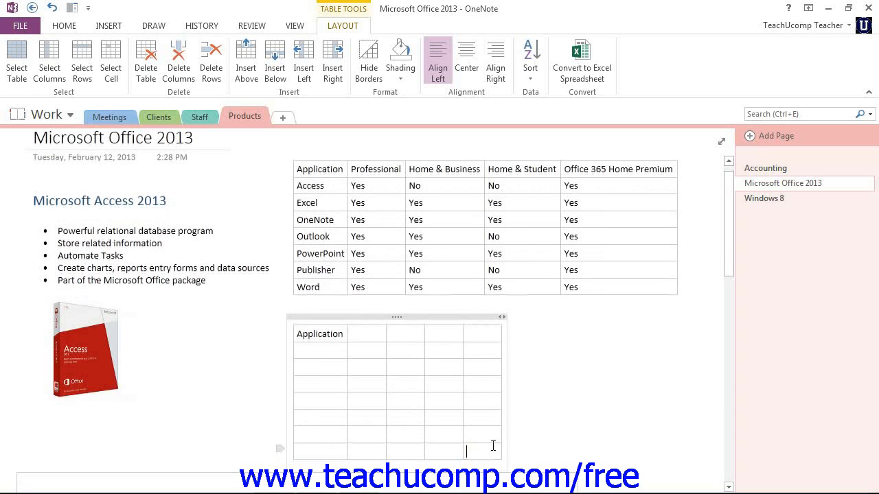
{"action": "mouse_move", "coordinate": [529, 425]}
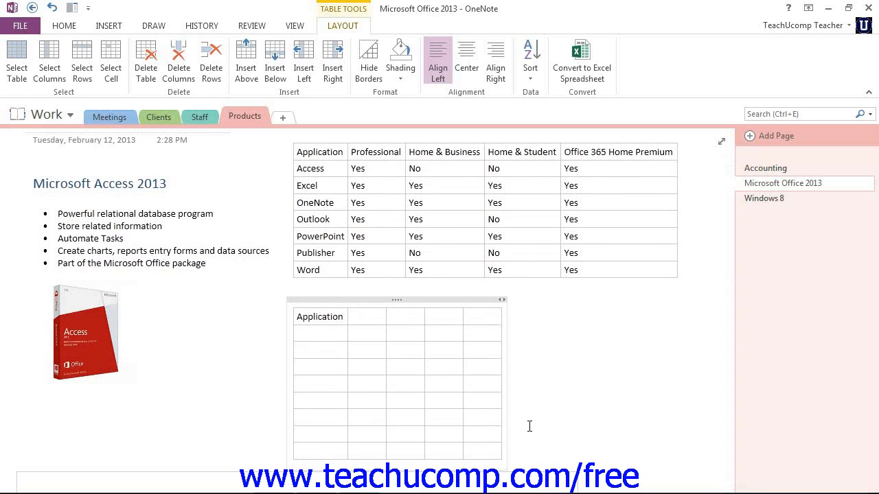
{"action": "left_click", "coordinate": [316, 450]}
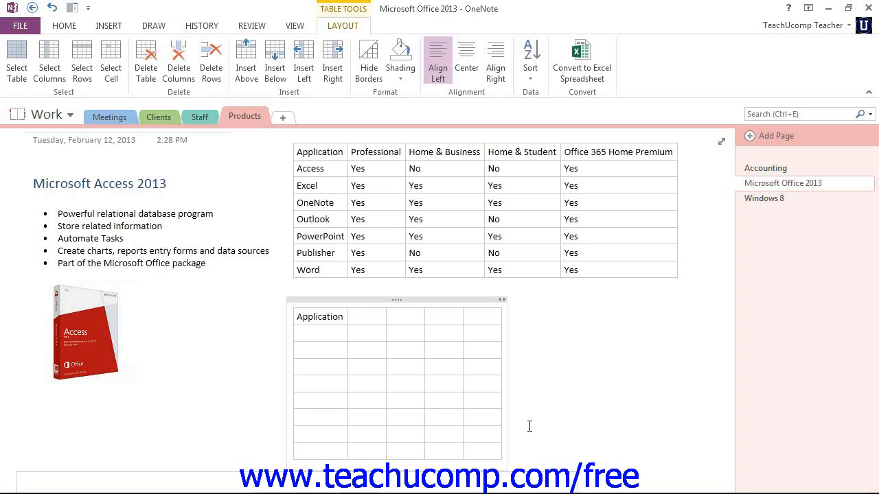
{"action": "left_click", "coordinate": [343, 25]}
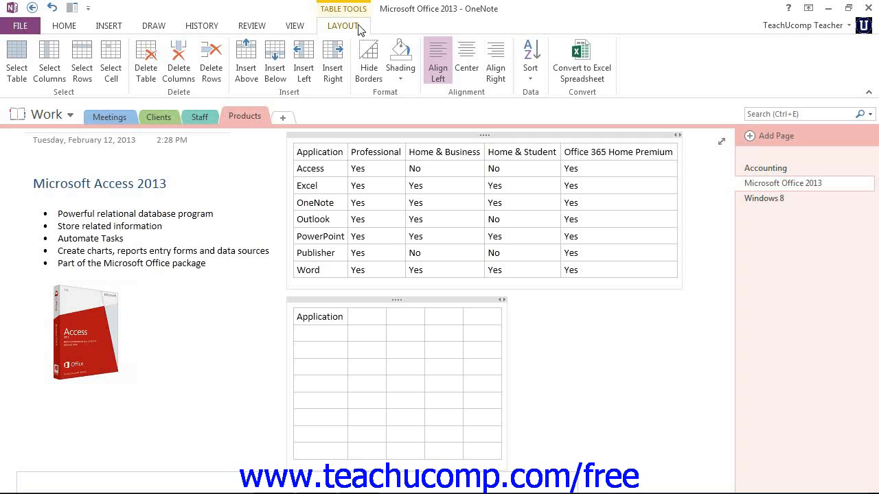
{"action": "left_click", "coordinate": [315, 450]}
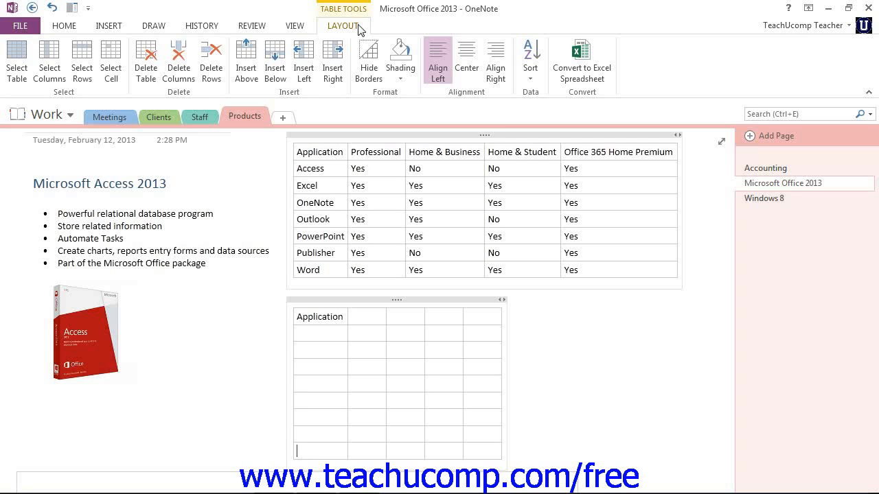